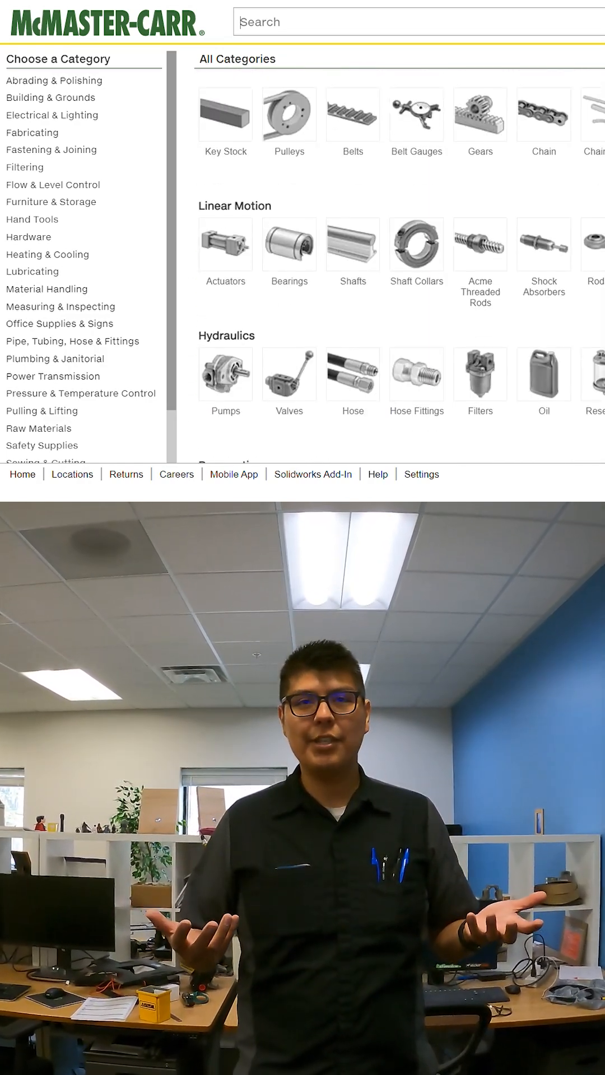
scroll("down", 3)
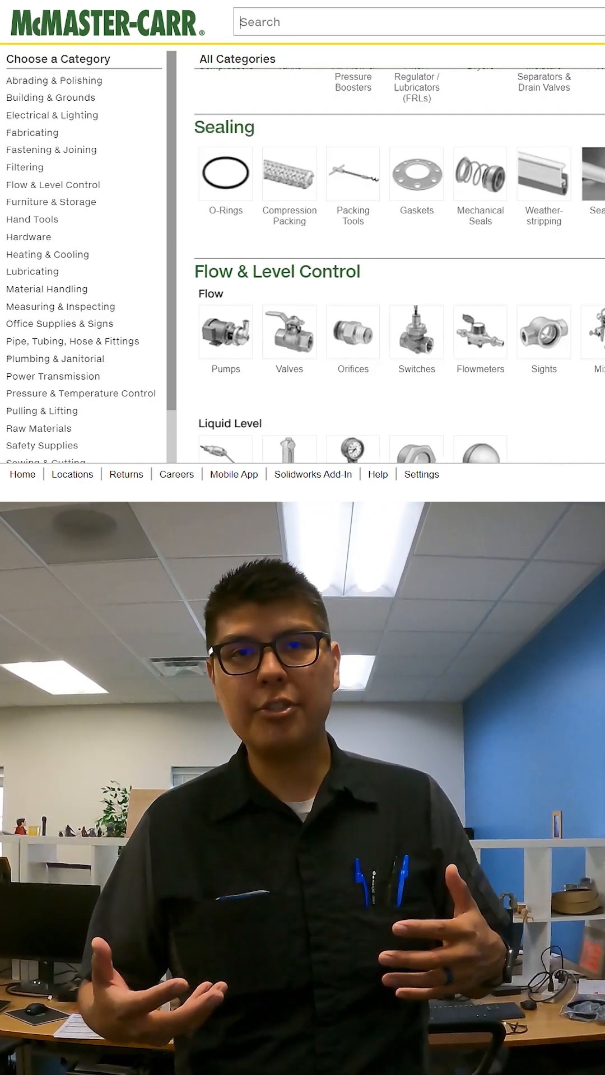
type("screws")
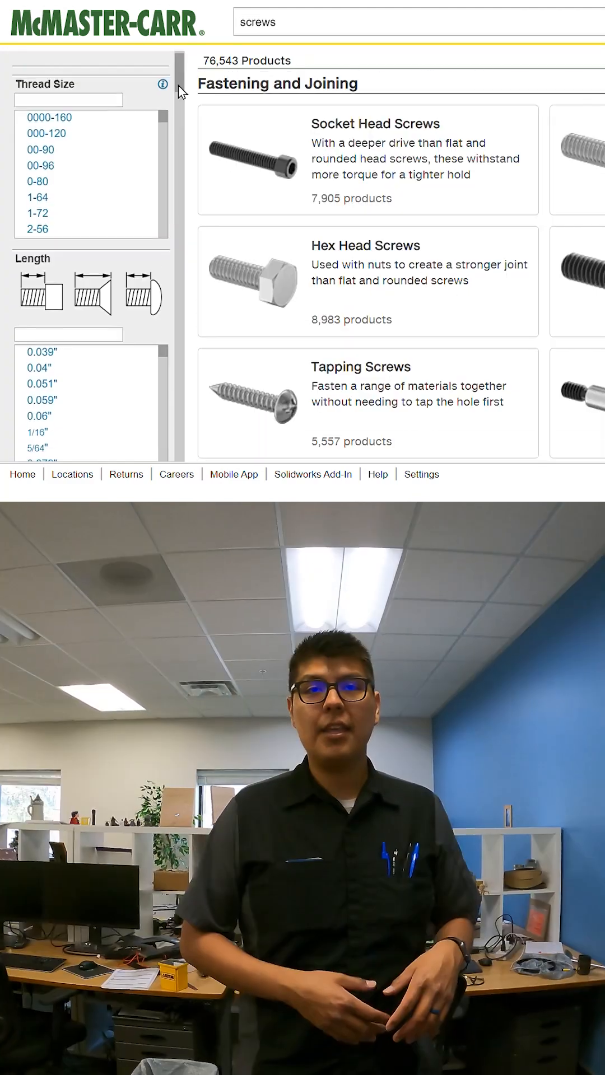
scroll("down", 3)
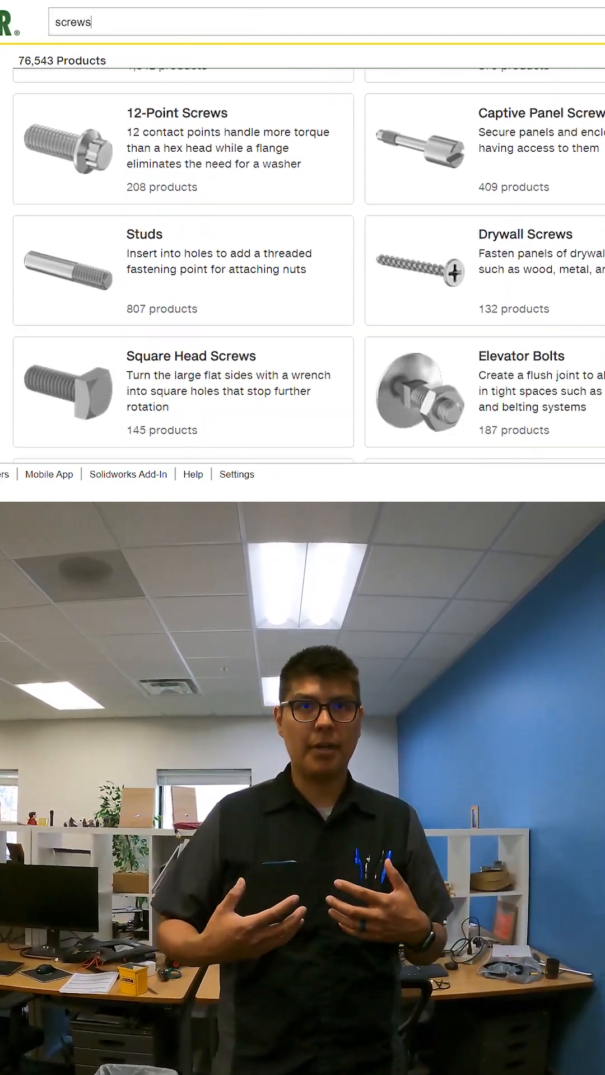
scroll("down", 3)
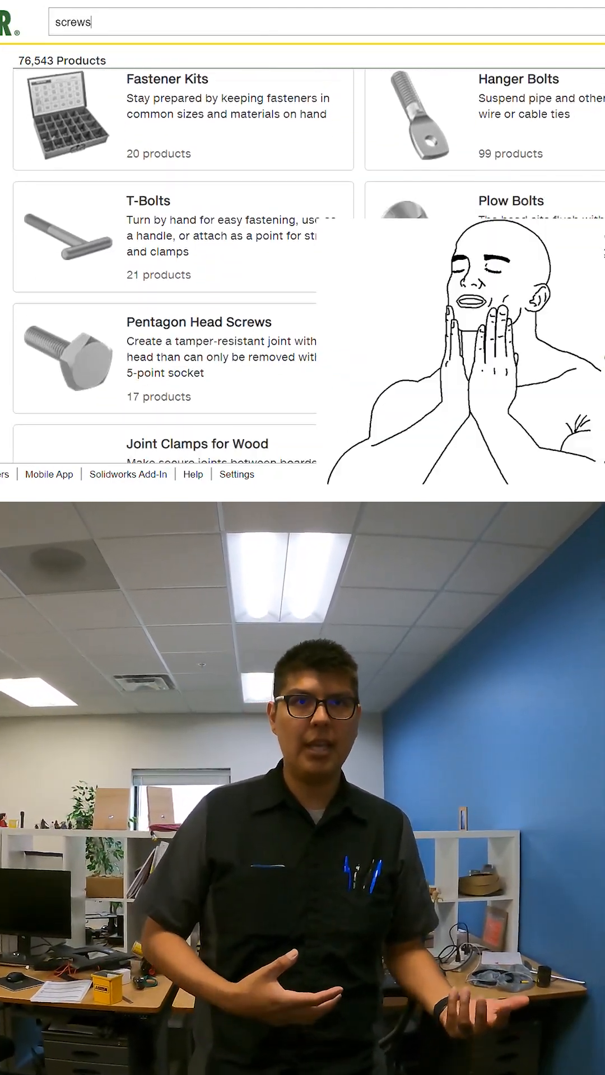
scroll("down", 3)
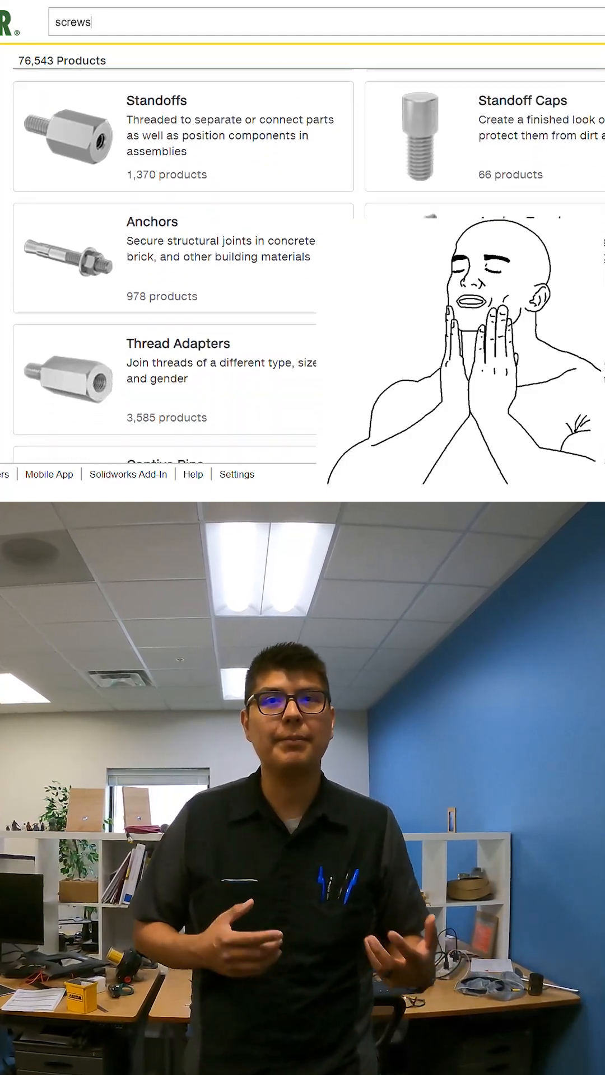
scroll("down", 3)
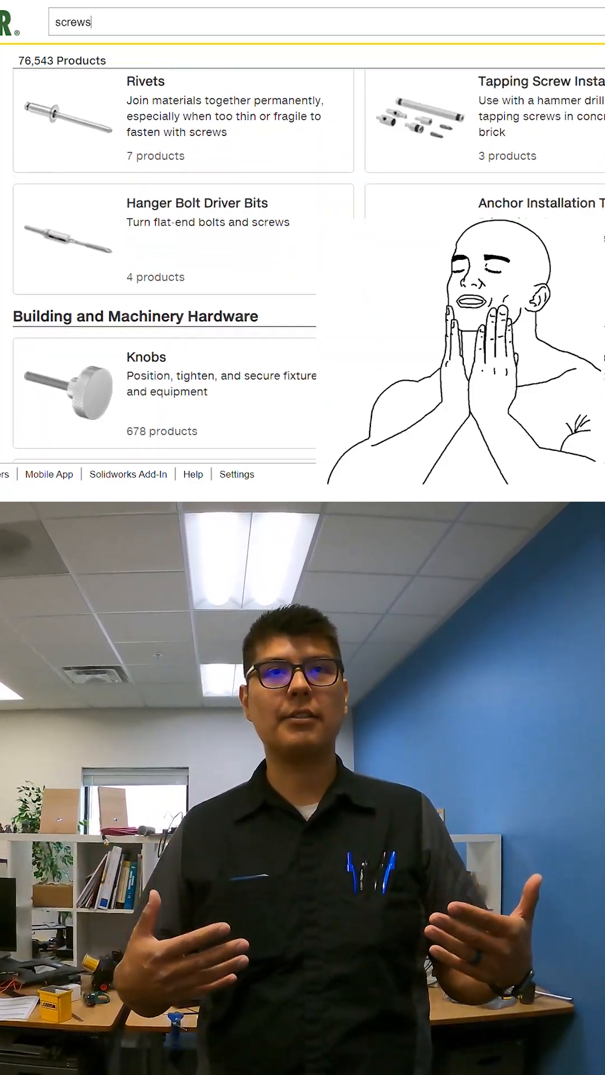